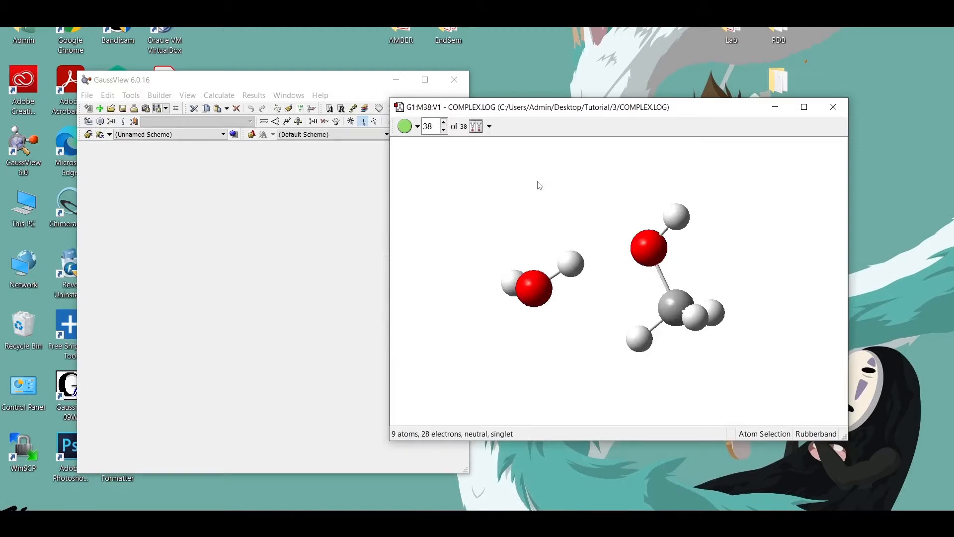
{"action": "mouse_move", "coordinate": [518, 185]}
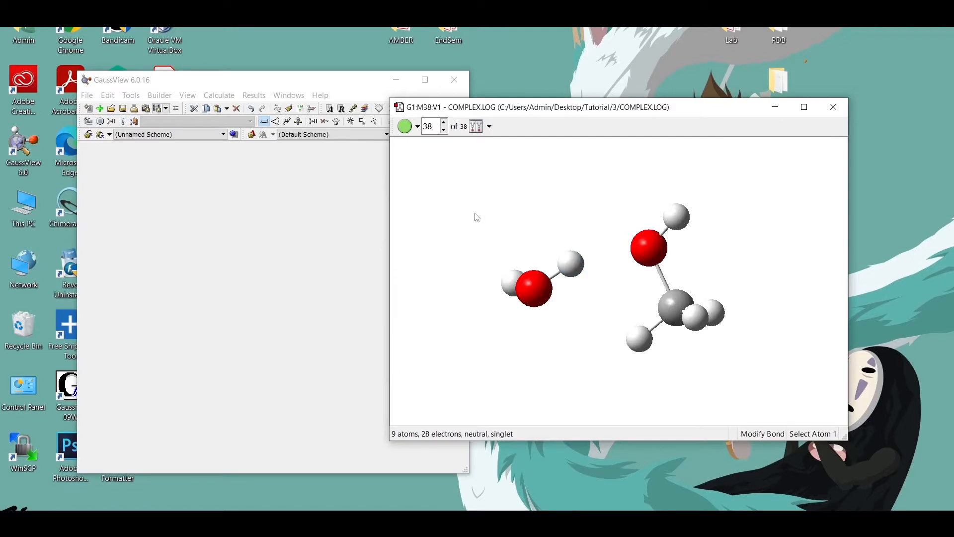
{"action": "mouse_move", "coordinate": [451, 209]}
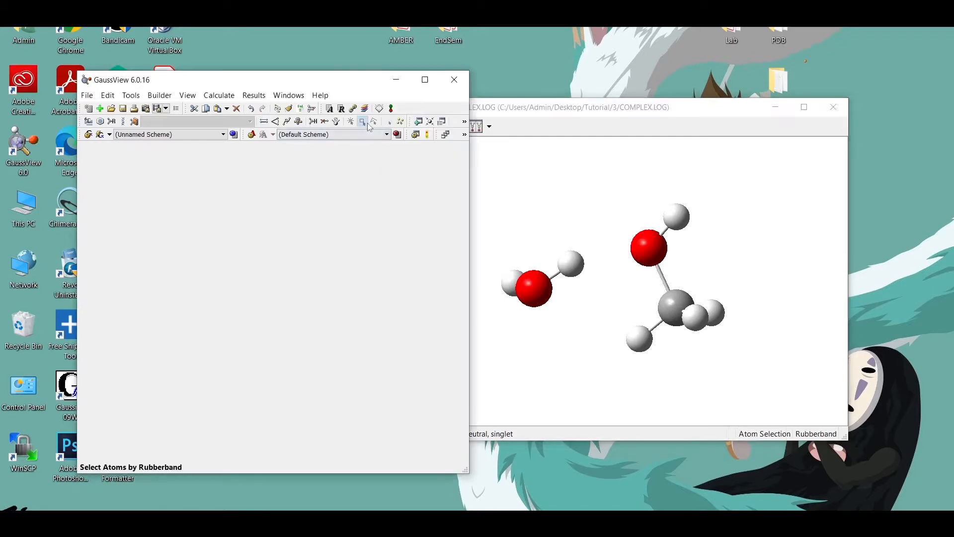
Step: Assign the selected water atoms (5–7) to Gaussian fragment 2 via Atom Groups, leaving methanol as fragment 1
{"action": "left_click_drag", "start_coordinate": [486, 233], "coordinate": [570, 321]}
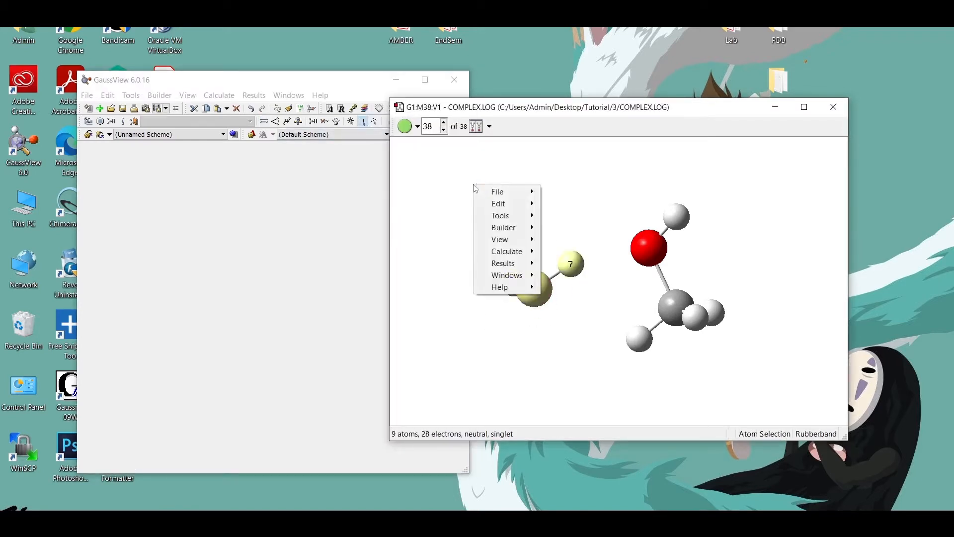
{"action": "left_click", "coordinate": [500, 215]}
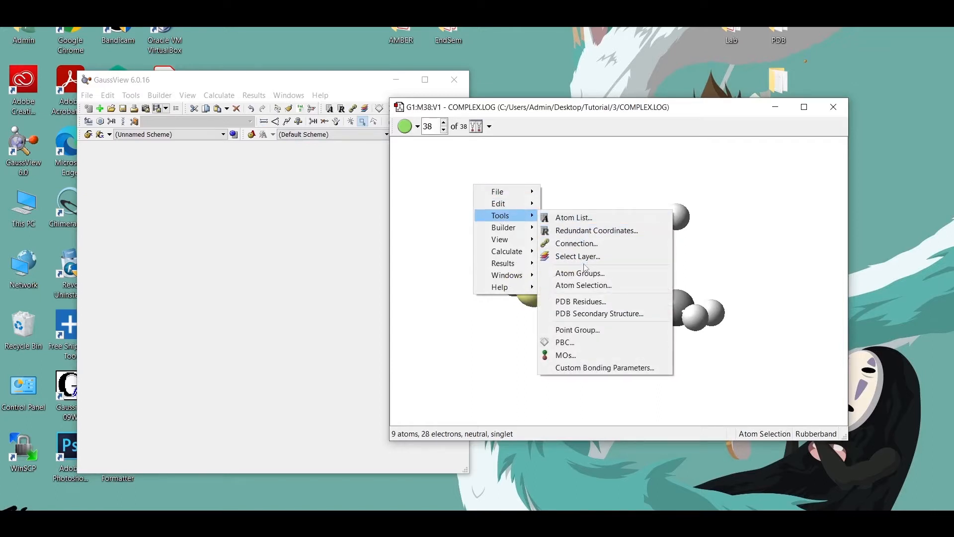
{"action": "left_click", "coordinate": [579, 272]}
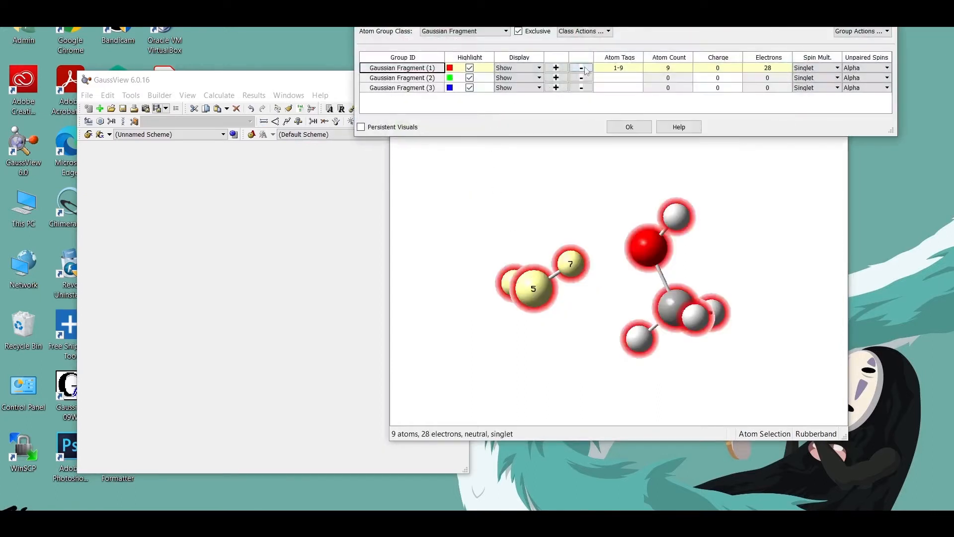
{"action": "left_click", "coordinate": [580, 67]}
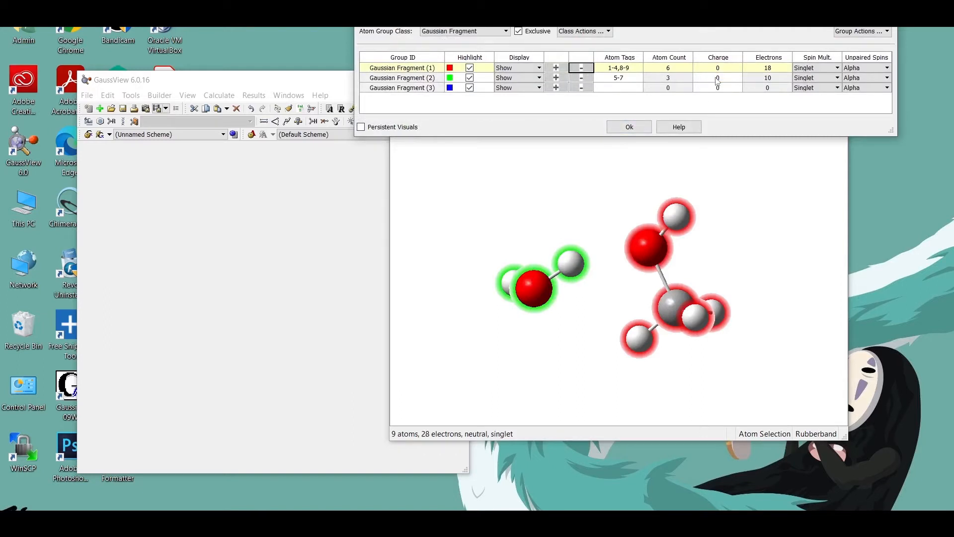
{"action": "left_click", "coordinate": [628, 127]}
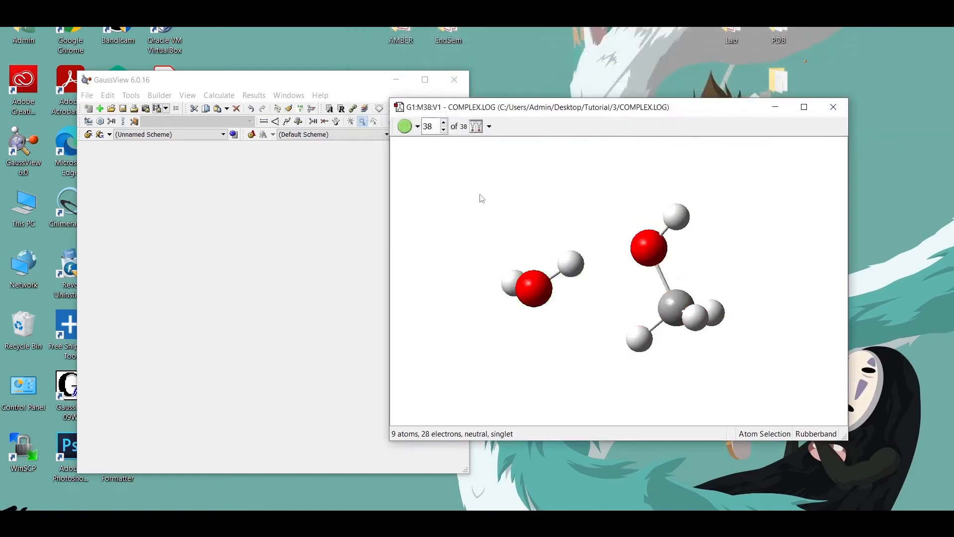
Step: Set up a single-point Energy job with counterpoise in Gaussian Calculation Setup and agree to save its input file
{"action": "right_click", "coordinate": [574, 263]}
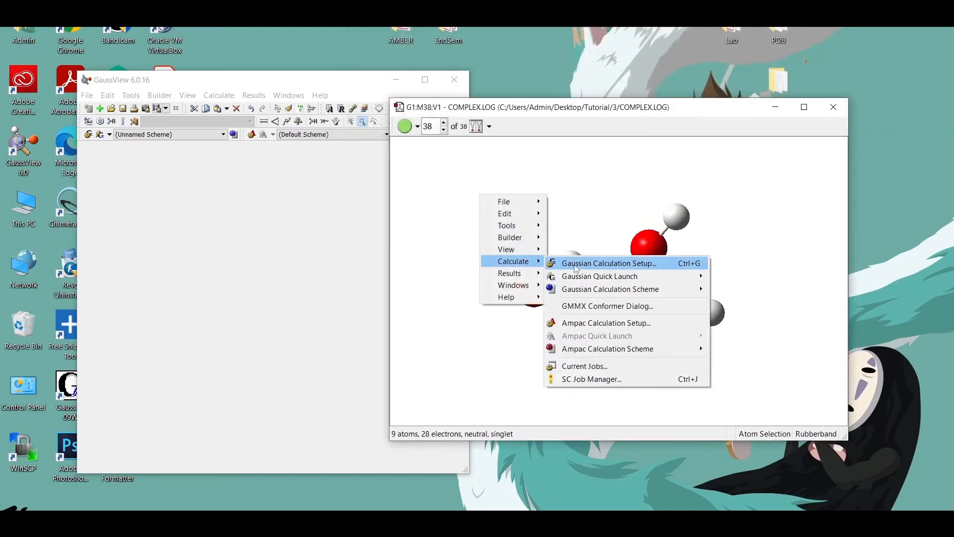
{"action": "left_click", "coordinate": [608, 262]}
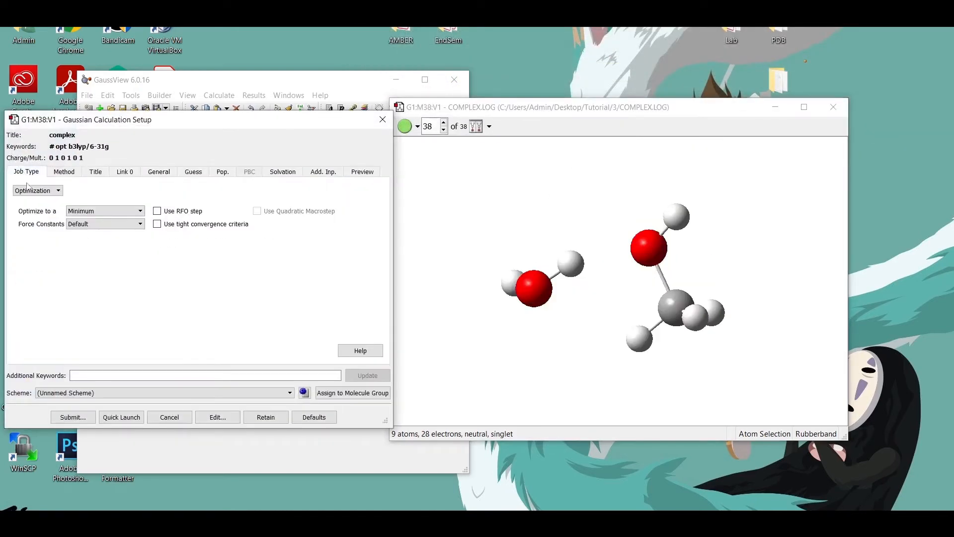
{"action": "left_click", "coordinate": [38, 190]}
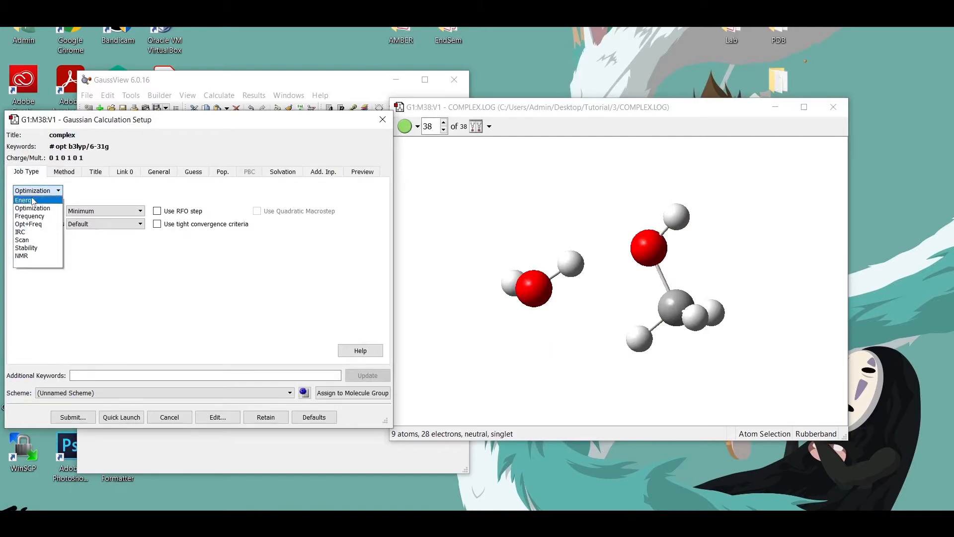
{"action": "left_click", "coordinate": [159, 171]}
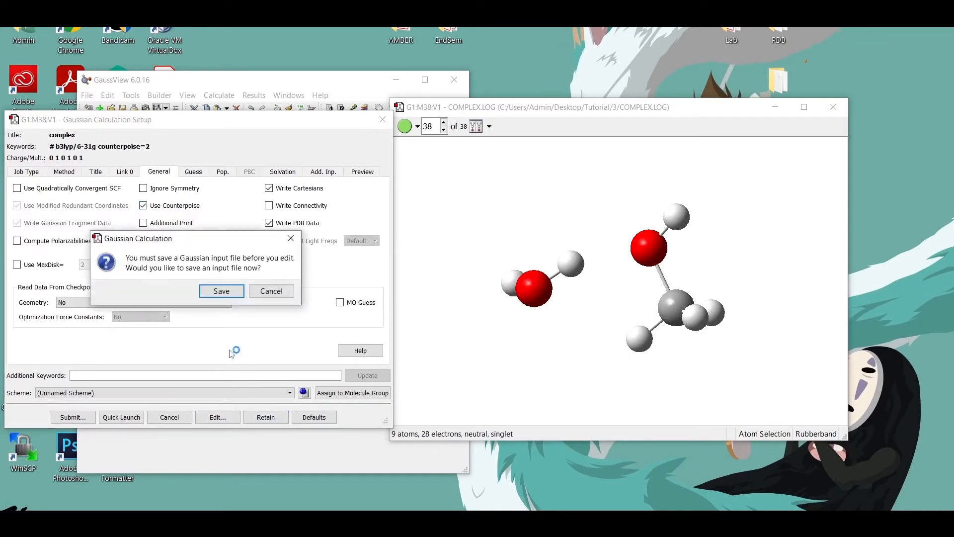
{"action": "left_click", "coordinate": [221, 290]}
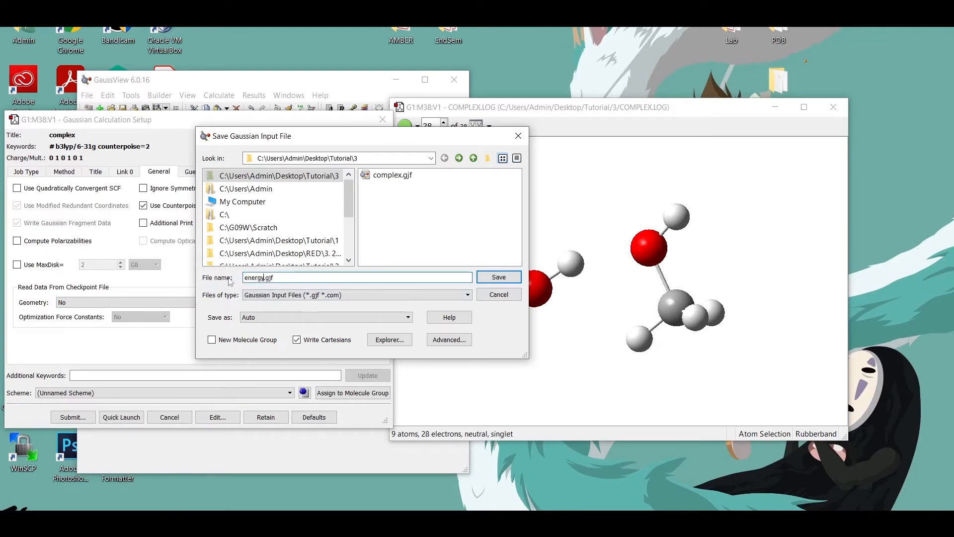
Step: Save energy.gjf, submit the job to Gaussian, and view the finished ENERGY log in Notepad
{"action": "left_click", "coordinate": [498, 277]}
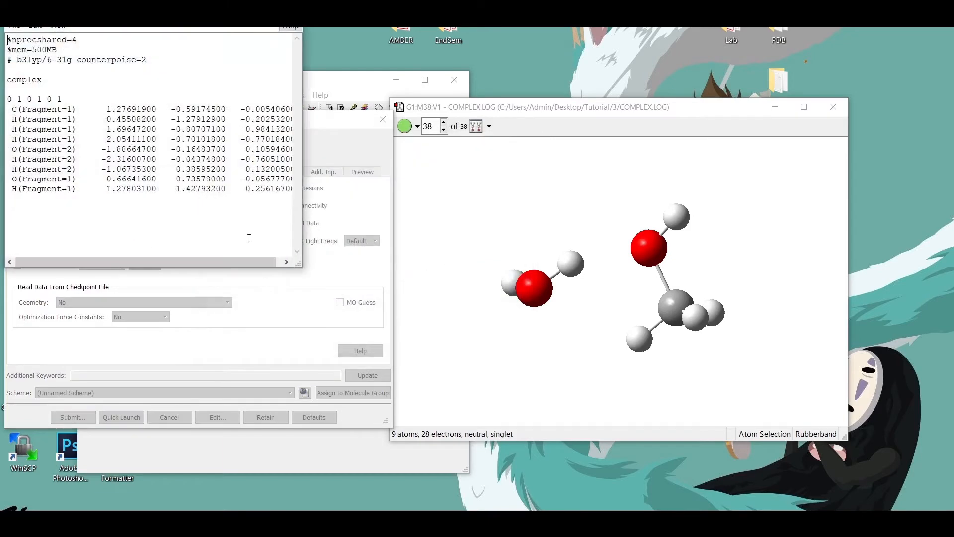
{"action": "left_click", "coordinate": [73, 417]}
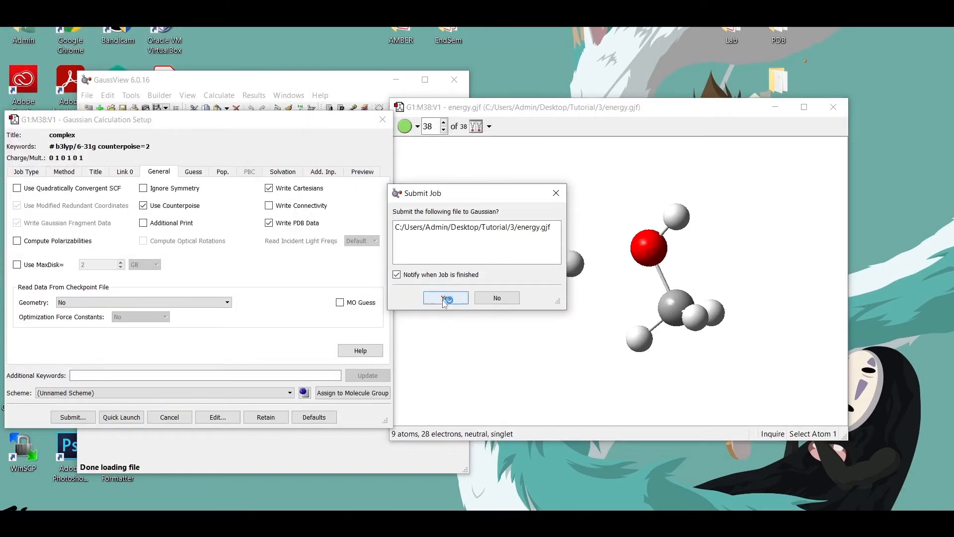
{"action": "left_click", "coordinate": [445, 298]}
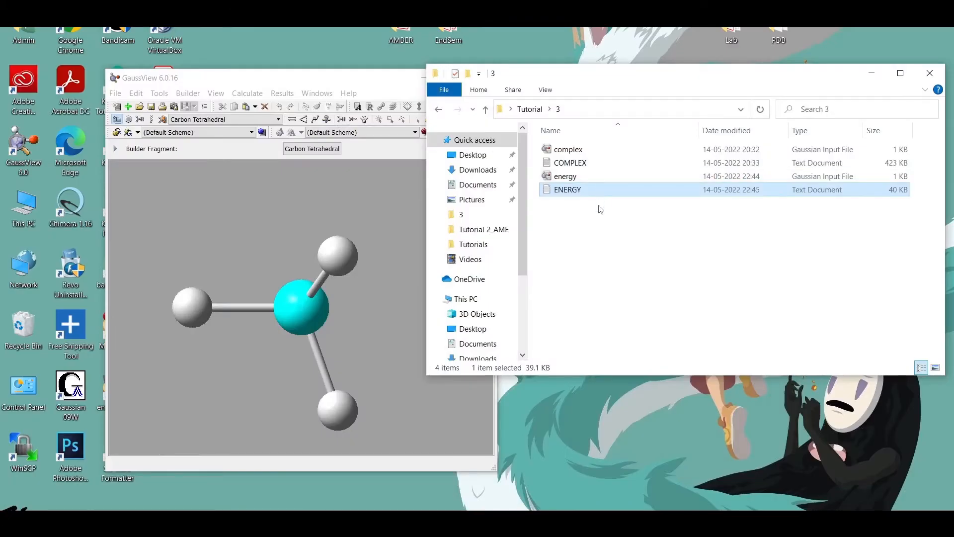
{"action": "mouse_move", "coordinate": [599, 197]}
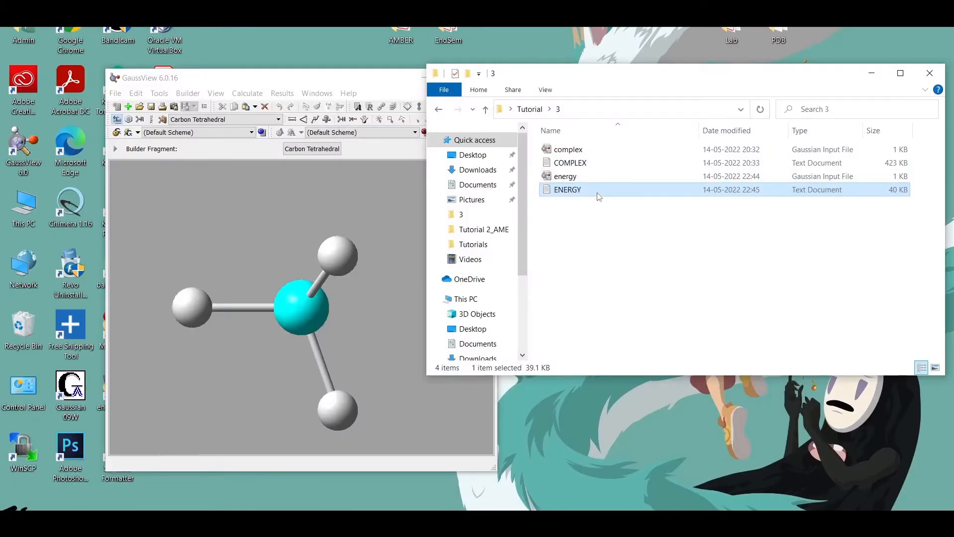
{"action": "double_click", "coordinate": [568, 189]}
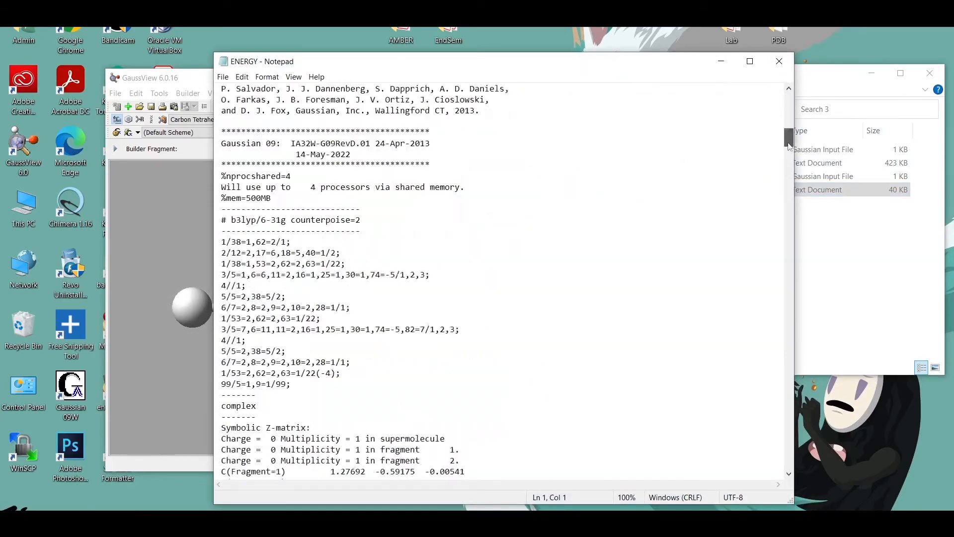
{"action": "scroll", "scroll_direction": "down", "scroll_amount": 3}
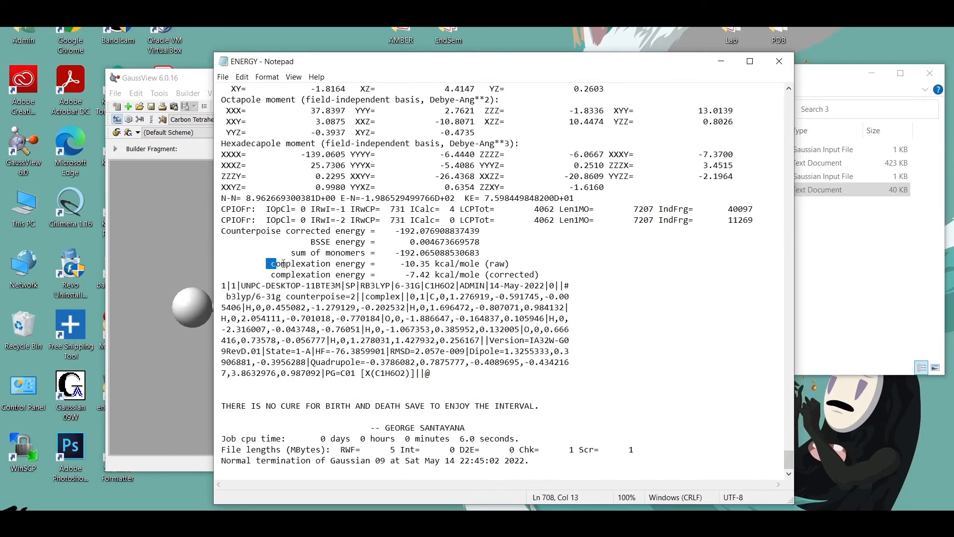
{"action": "left_click_drag", "start_coordinate": [273, 262], "coordinate": [481, 263]}
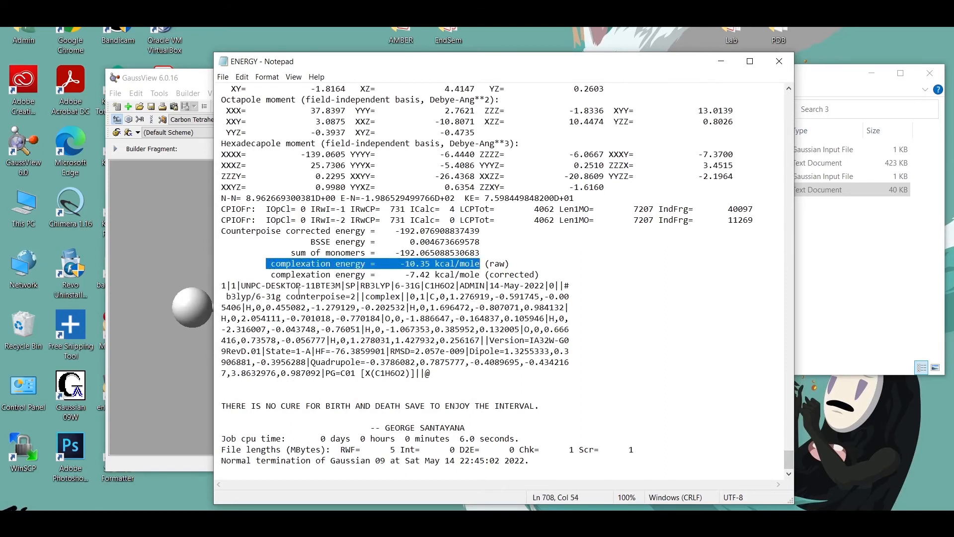
{"action": "double_click", "coordinate": [295, 275]}
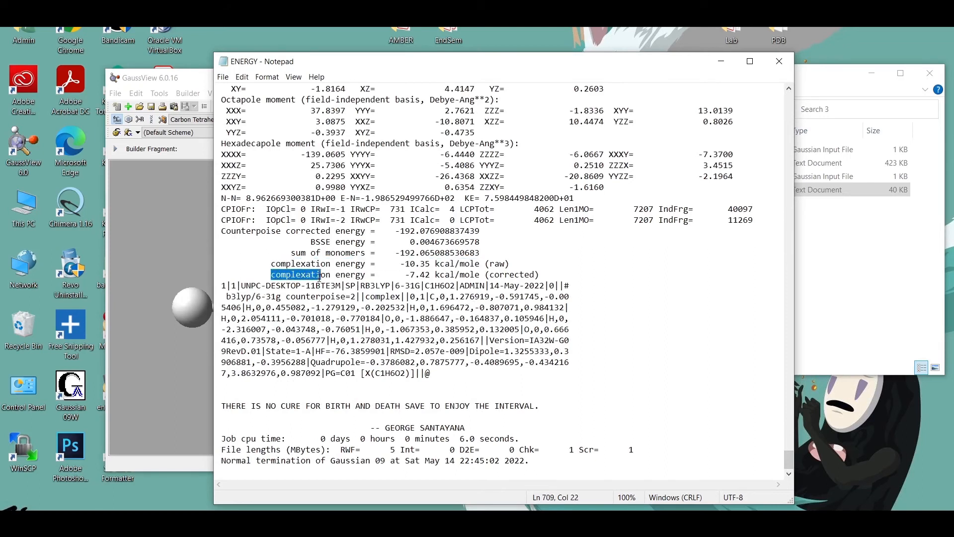